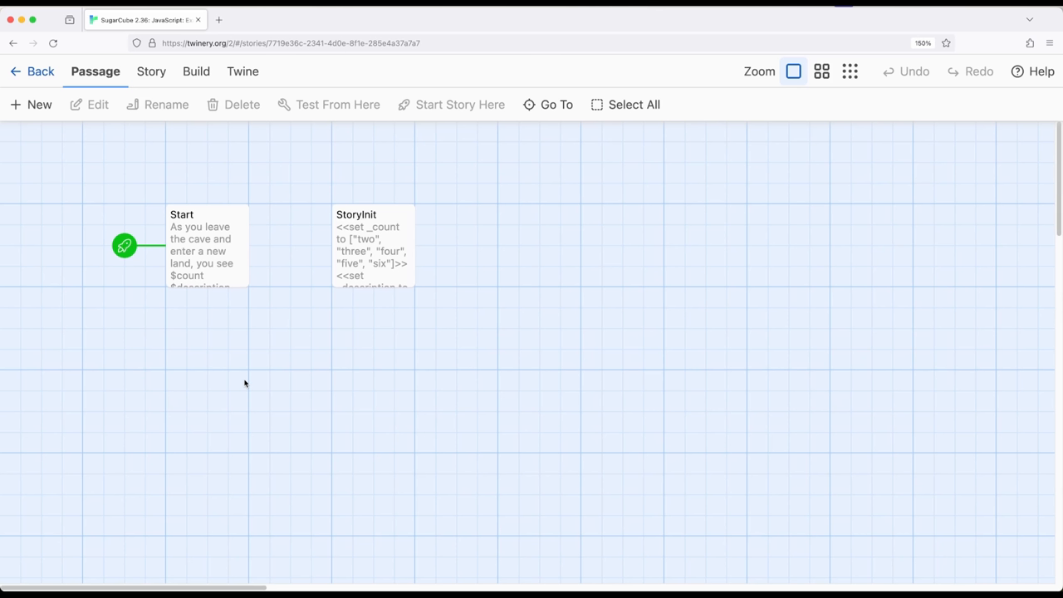
mouse_move(244, 384)
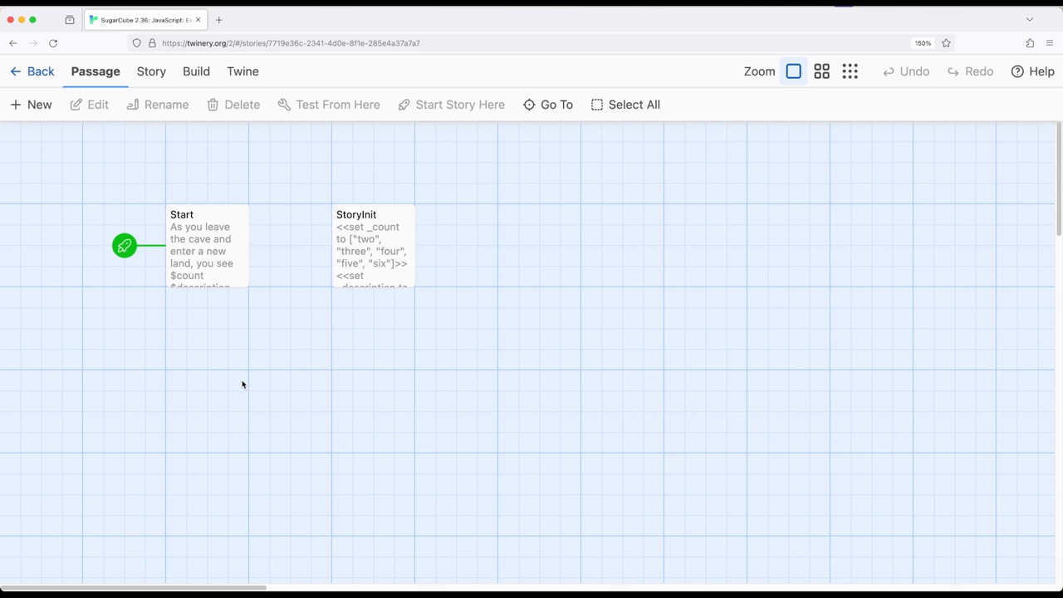
Step: Select the StoryInit passage card on the story map
left_click(372, 246)
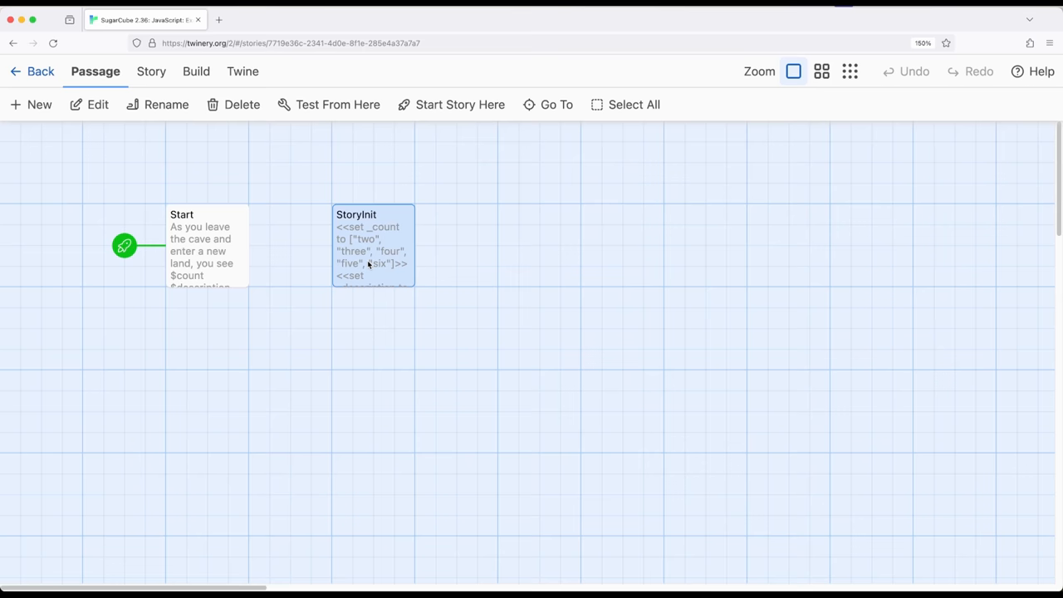
double_click(372, 246)
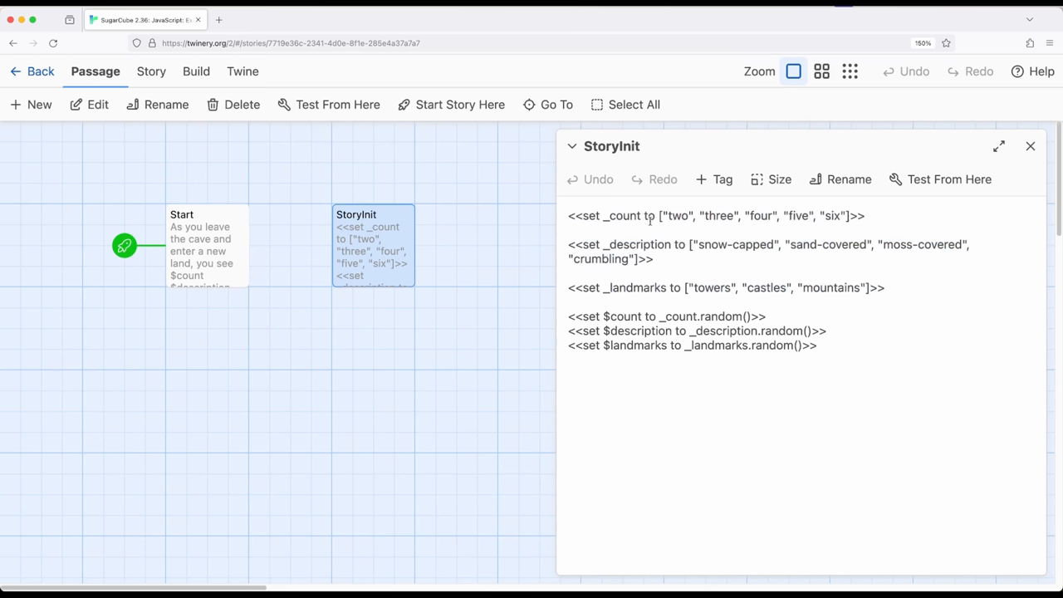
triple_click(714, 216)
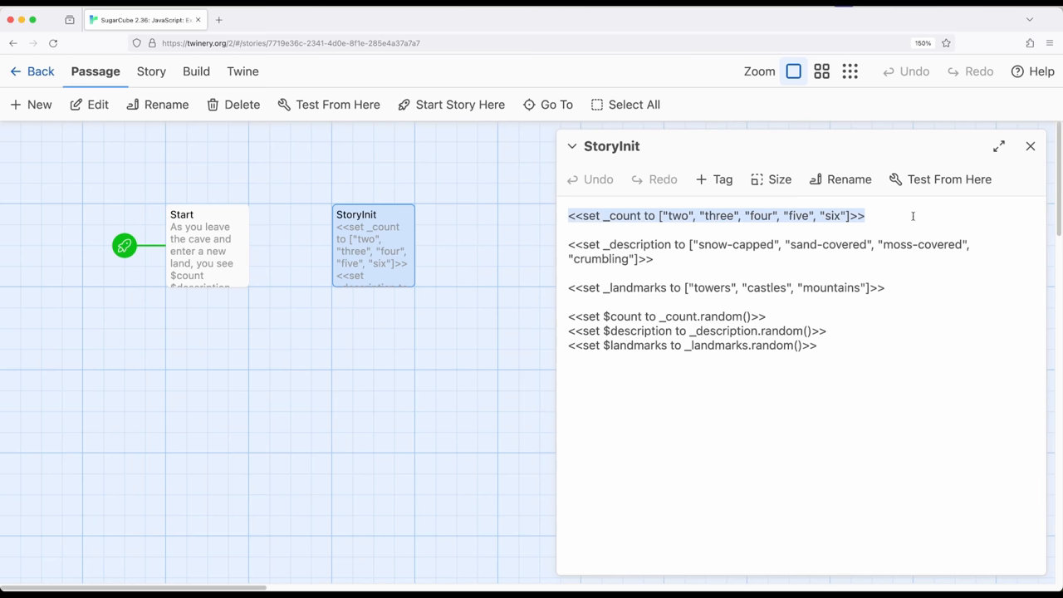
left_click_drag(864, 215, 885, 287)
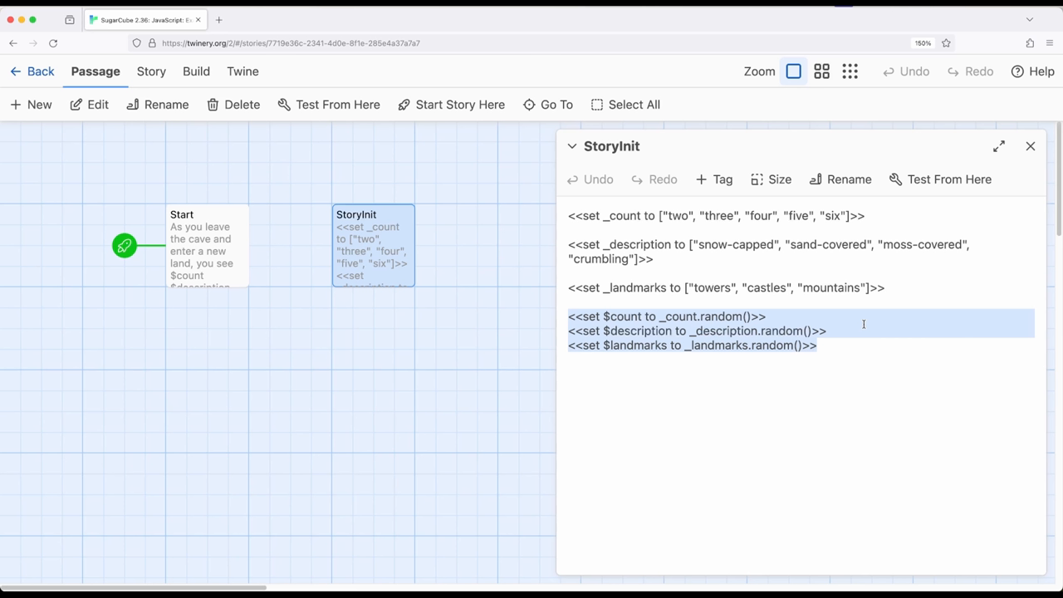
mouse_move(671, 405)
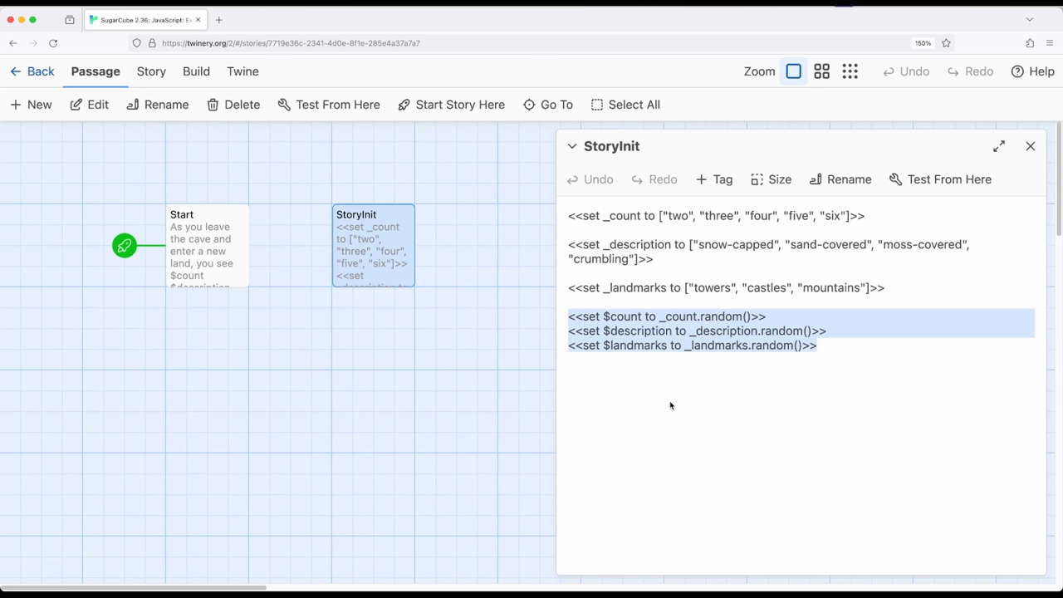
mouse_move(667, 412)
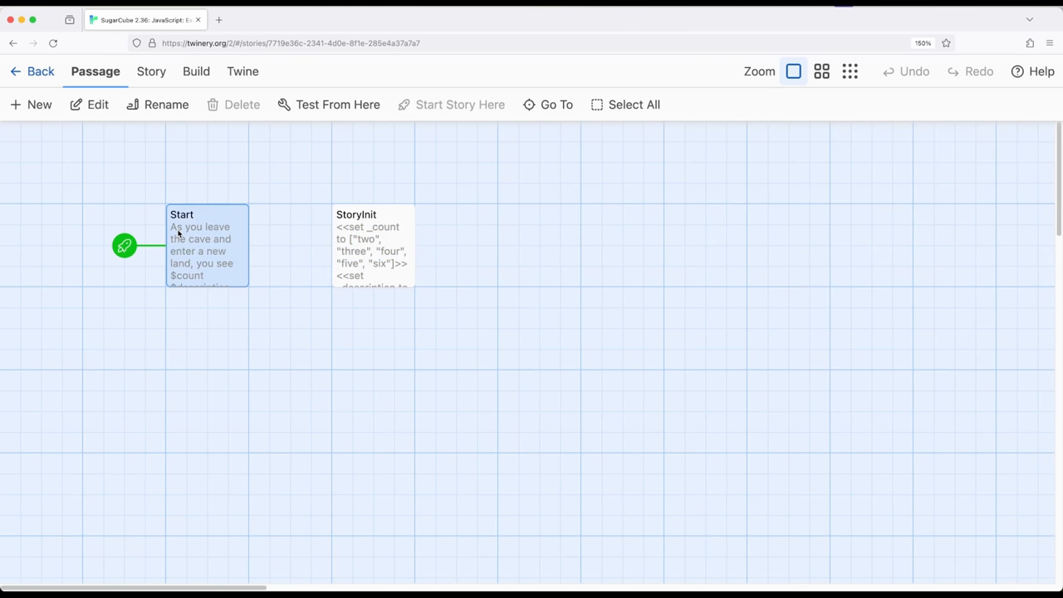
Step: Open the Start passage in the editor to show its $count, $description and $landmarks sentence
double_click(206, 246)
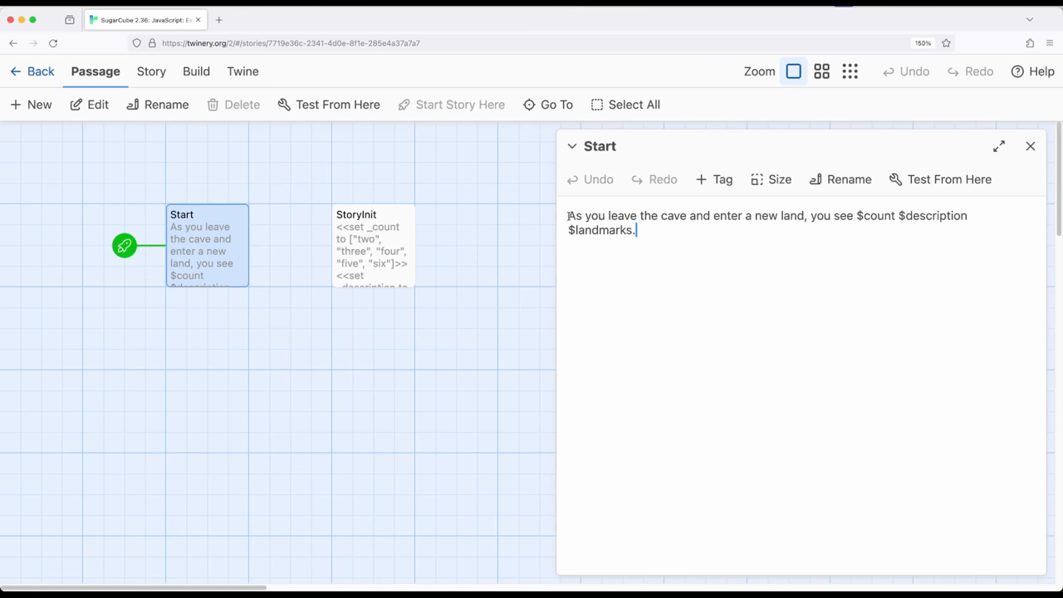
mouse_move(1030, 146)
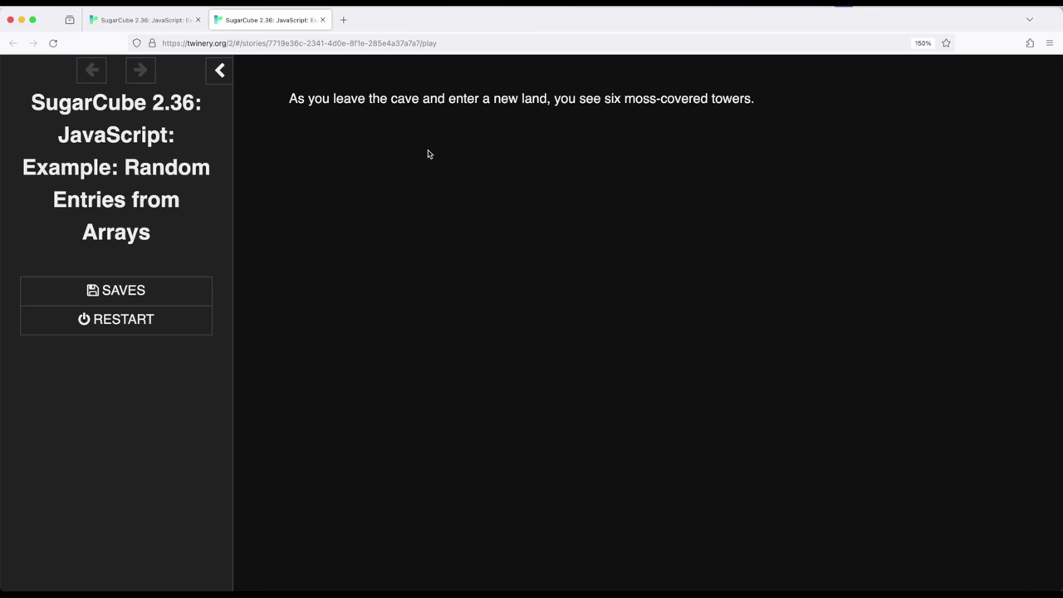
mouse_move(494, 150)
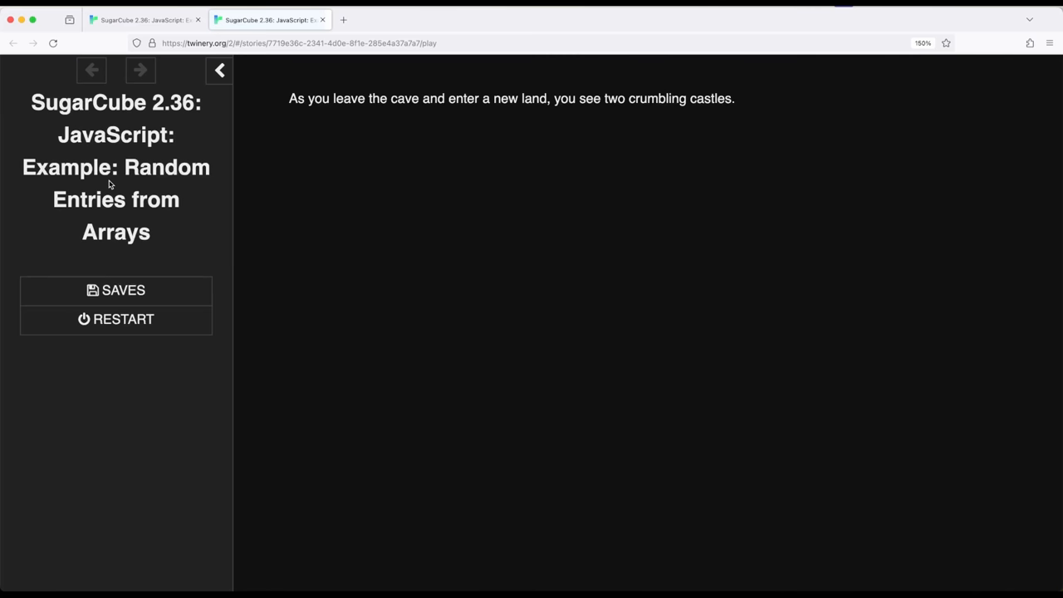
mouse_move(372, 243)
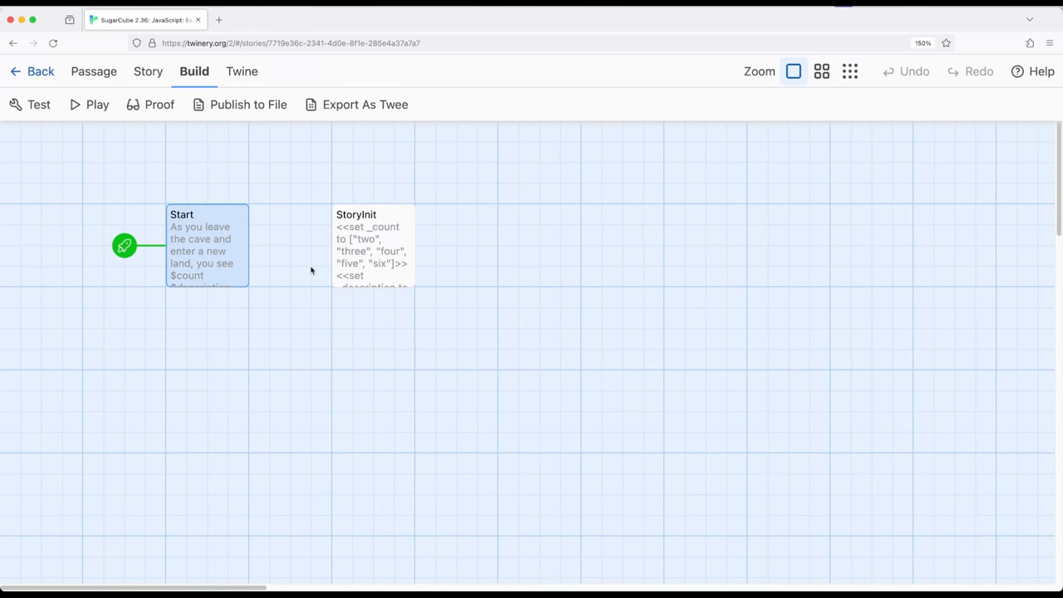
left_click(289, 385)
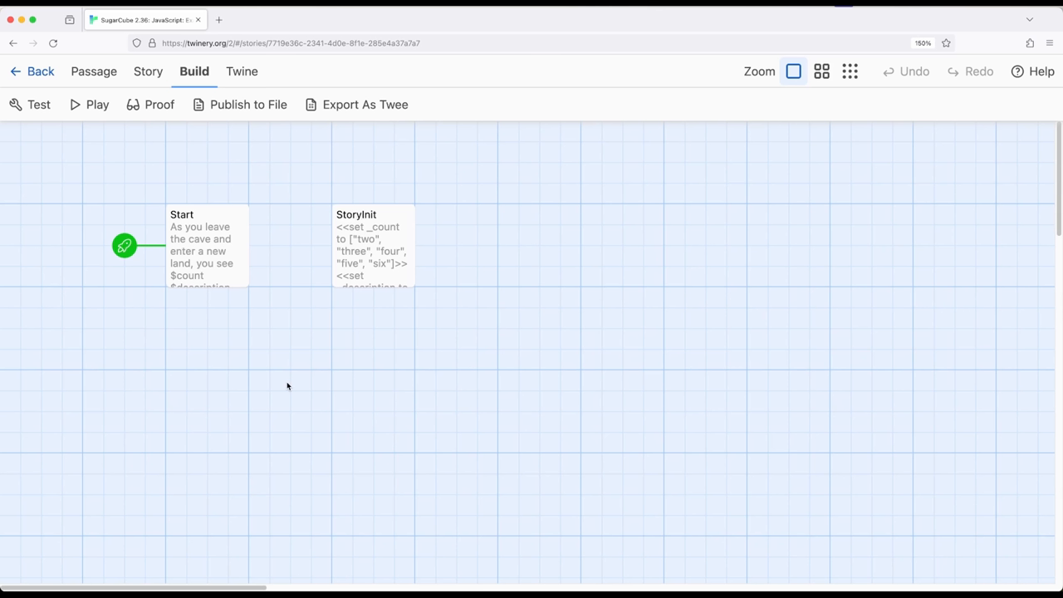
mouse_move(366, 243)
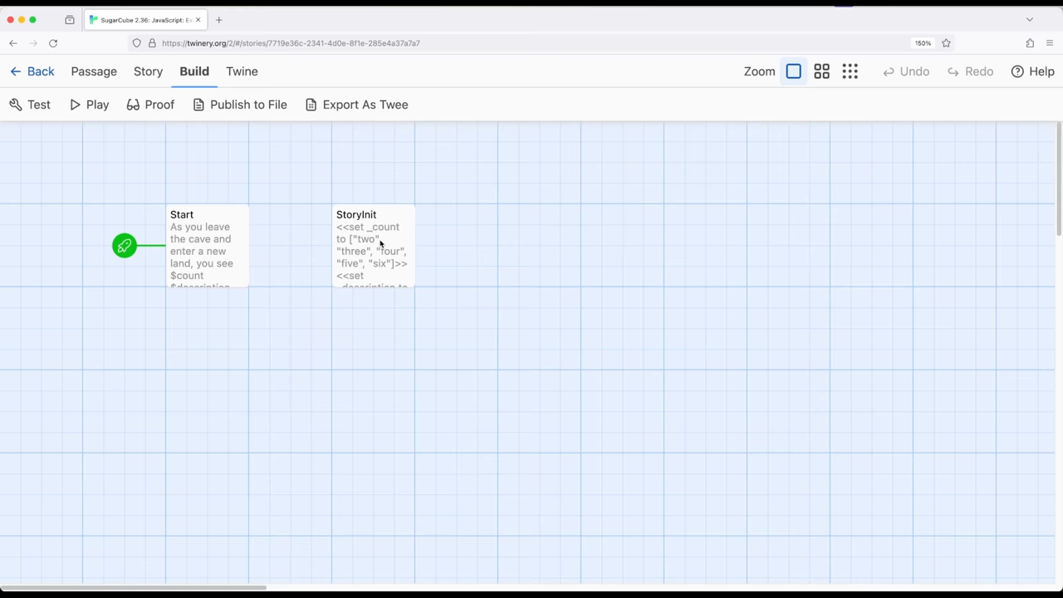
Step: Open StoryInit in the editor and highlight its three array definition lines
double_click(372, 246)
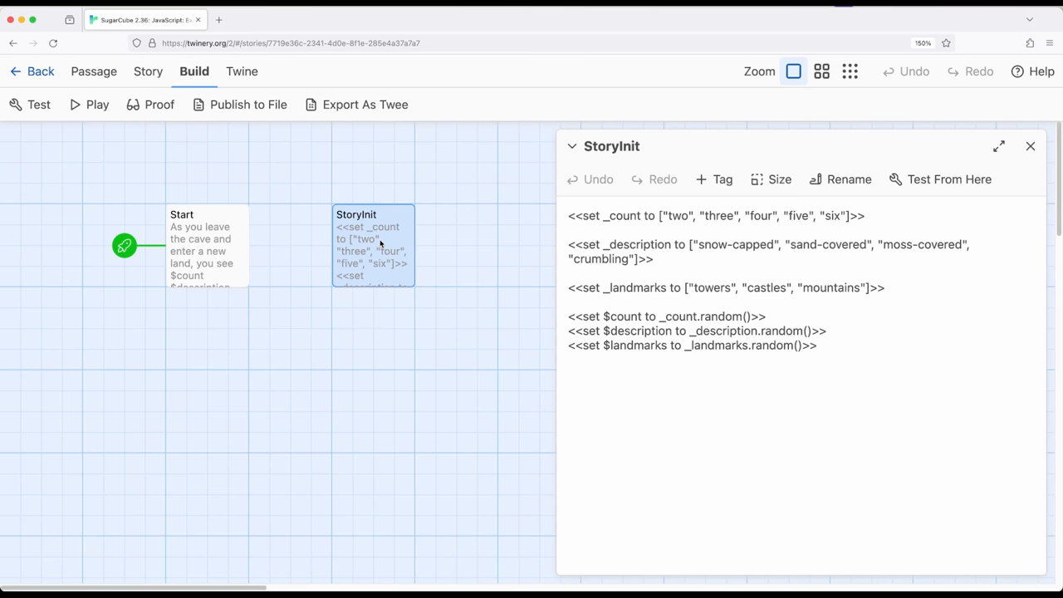
mouse_move(532, 223)
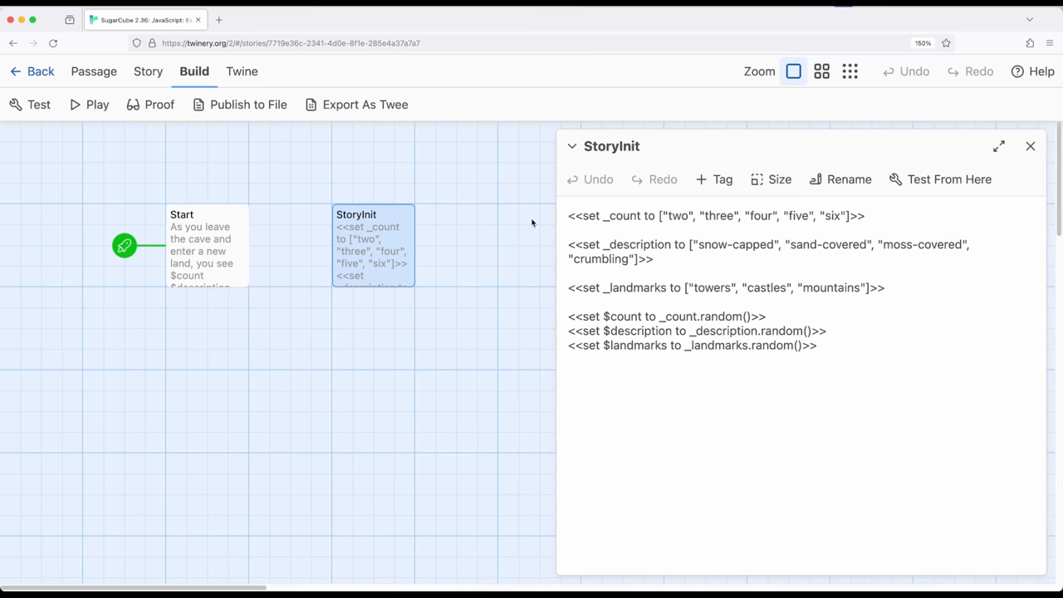
left_click_drag(568, 216, 885, 287)
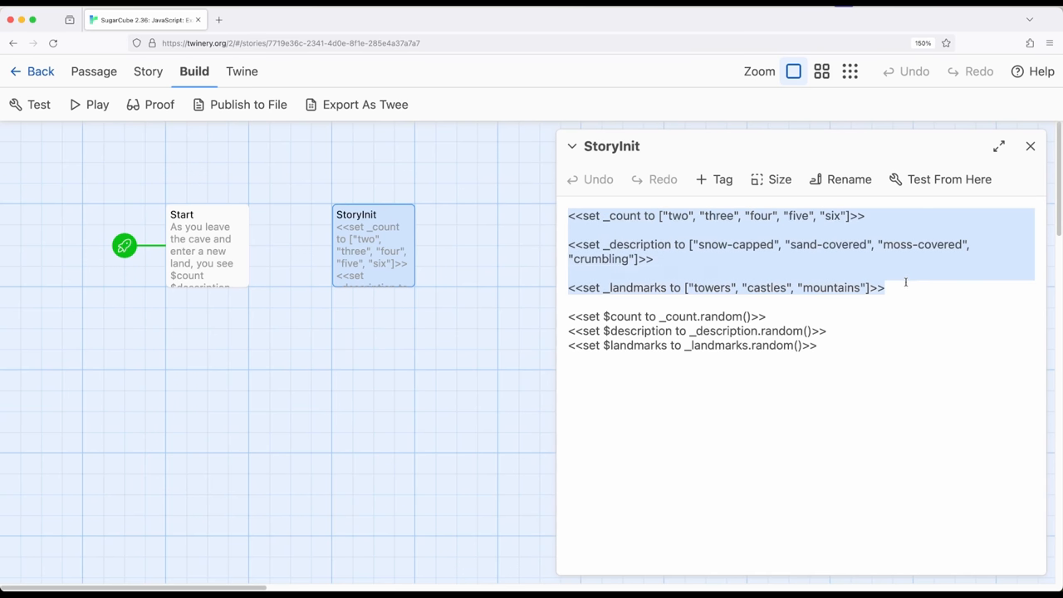